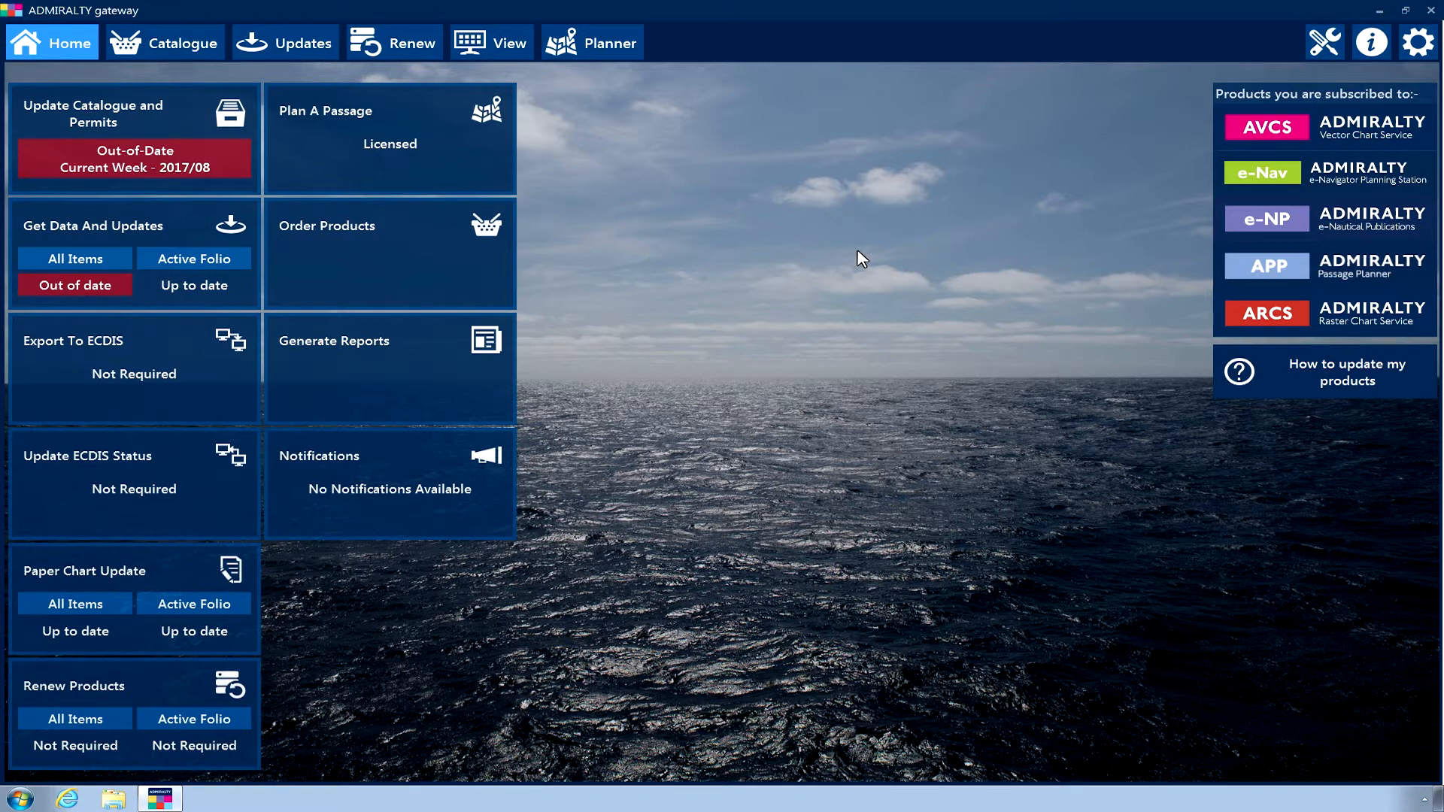
{"action": "mouse_move", "coordinate": [524, 164]}
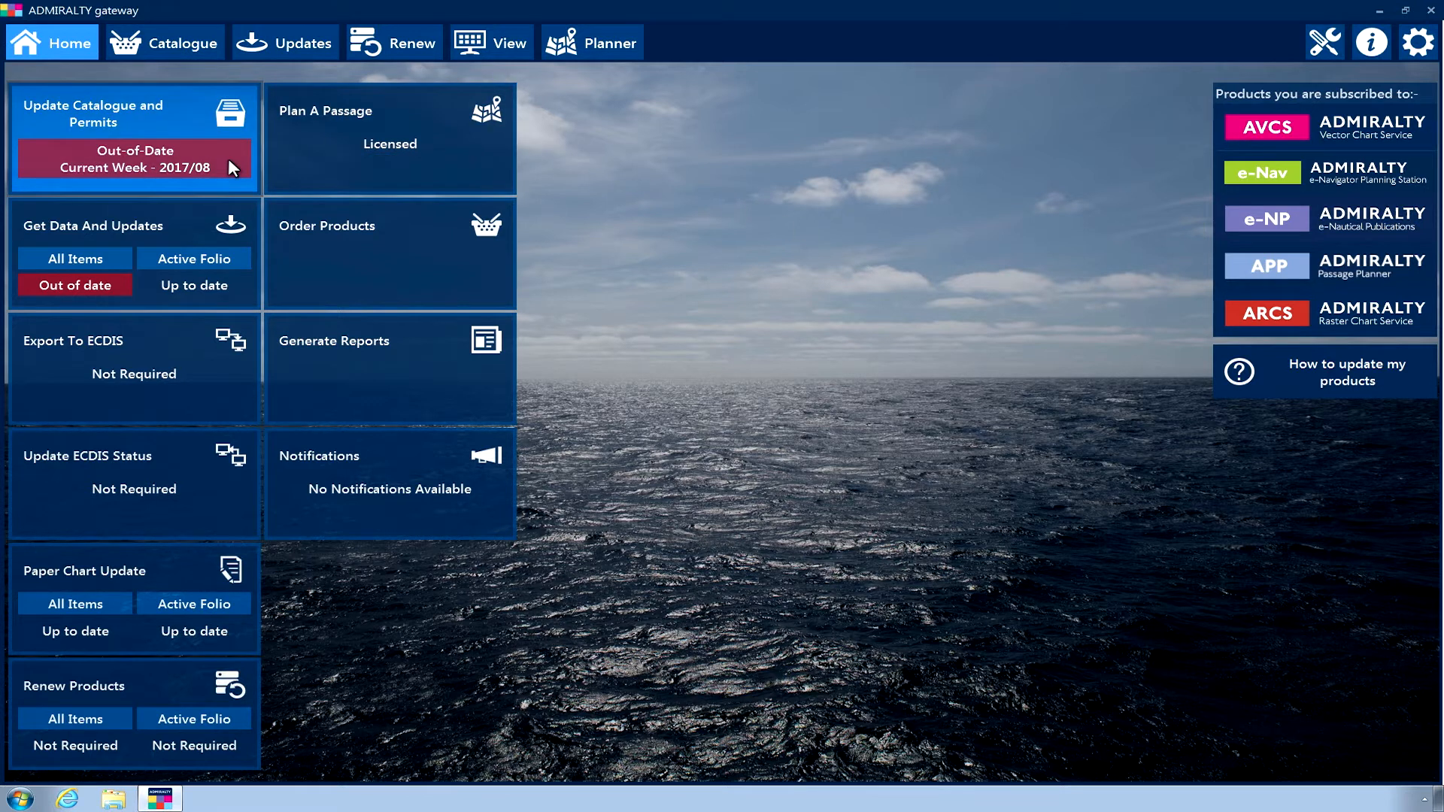
Step: Launch the Update Catalogue and Permits wizard from its tile
{"action": "left_click", "coordinate": [132, 158]}
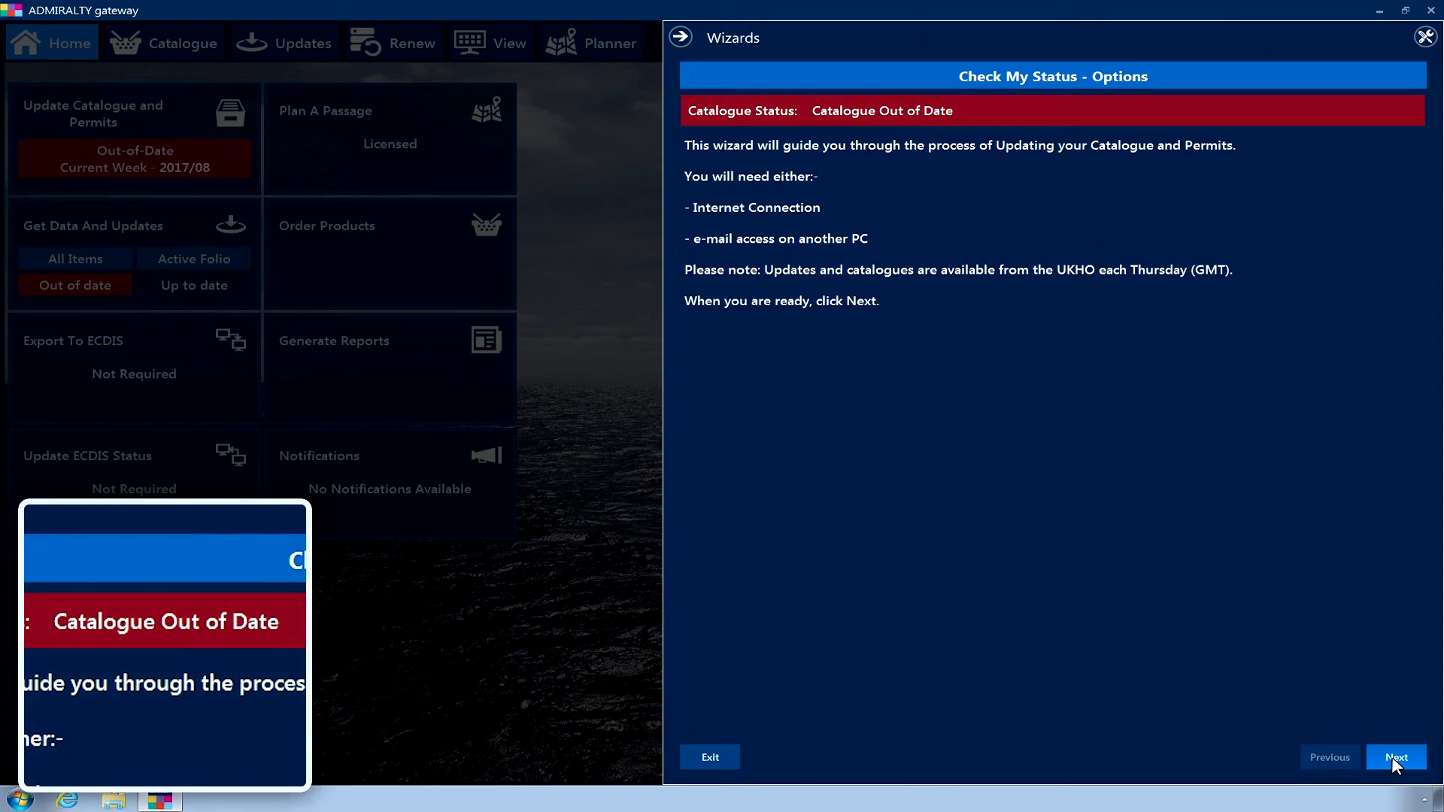
Step: Advance the wizard to the Set Communications Media page
{"action": "left_click", "coordinate": [1396, 757]}
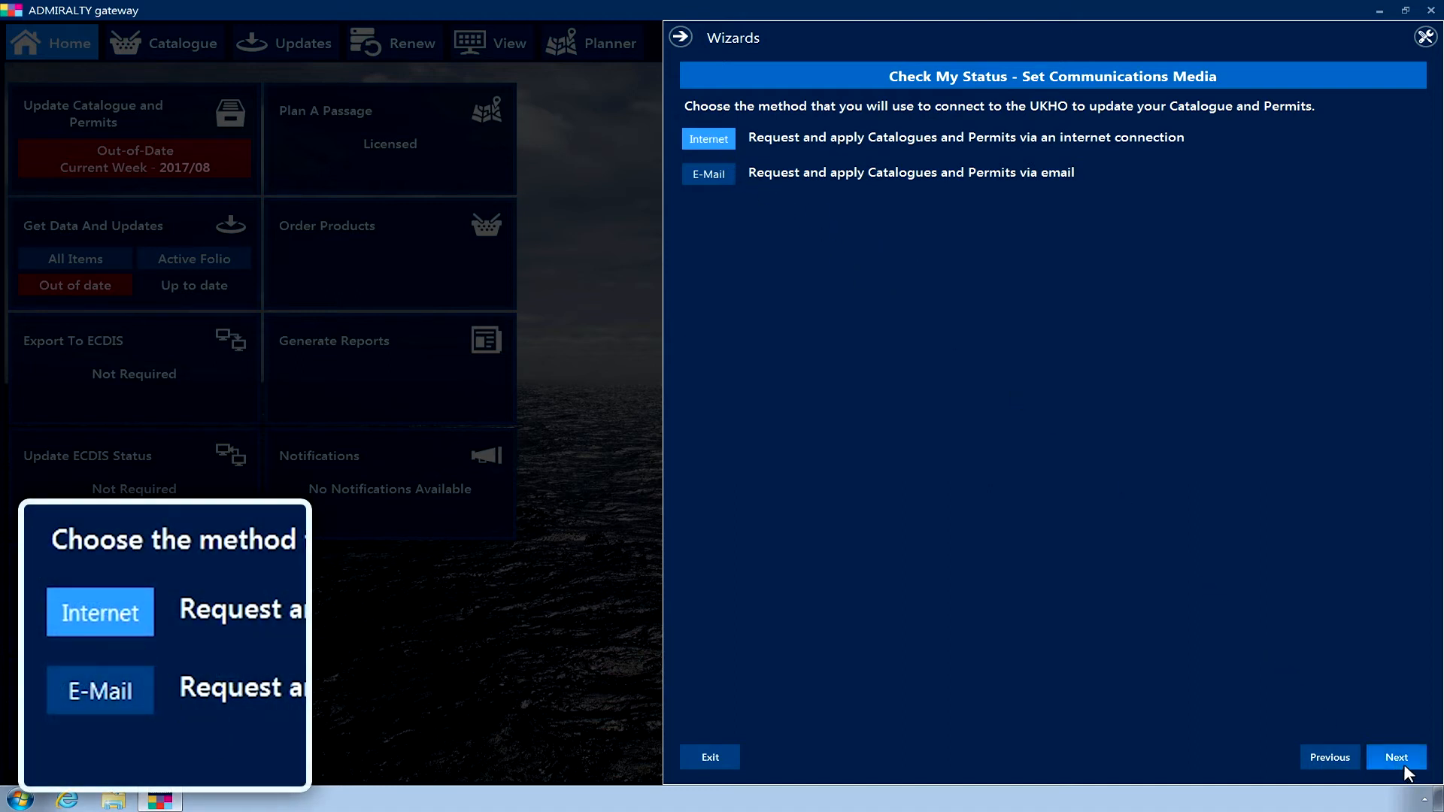
Step: Choose the Internet connection and request updated catalogues and permits from the UKHO
{"action": "left_click", "coordinate": [1395, 756]}
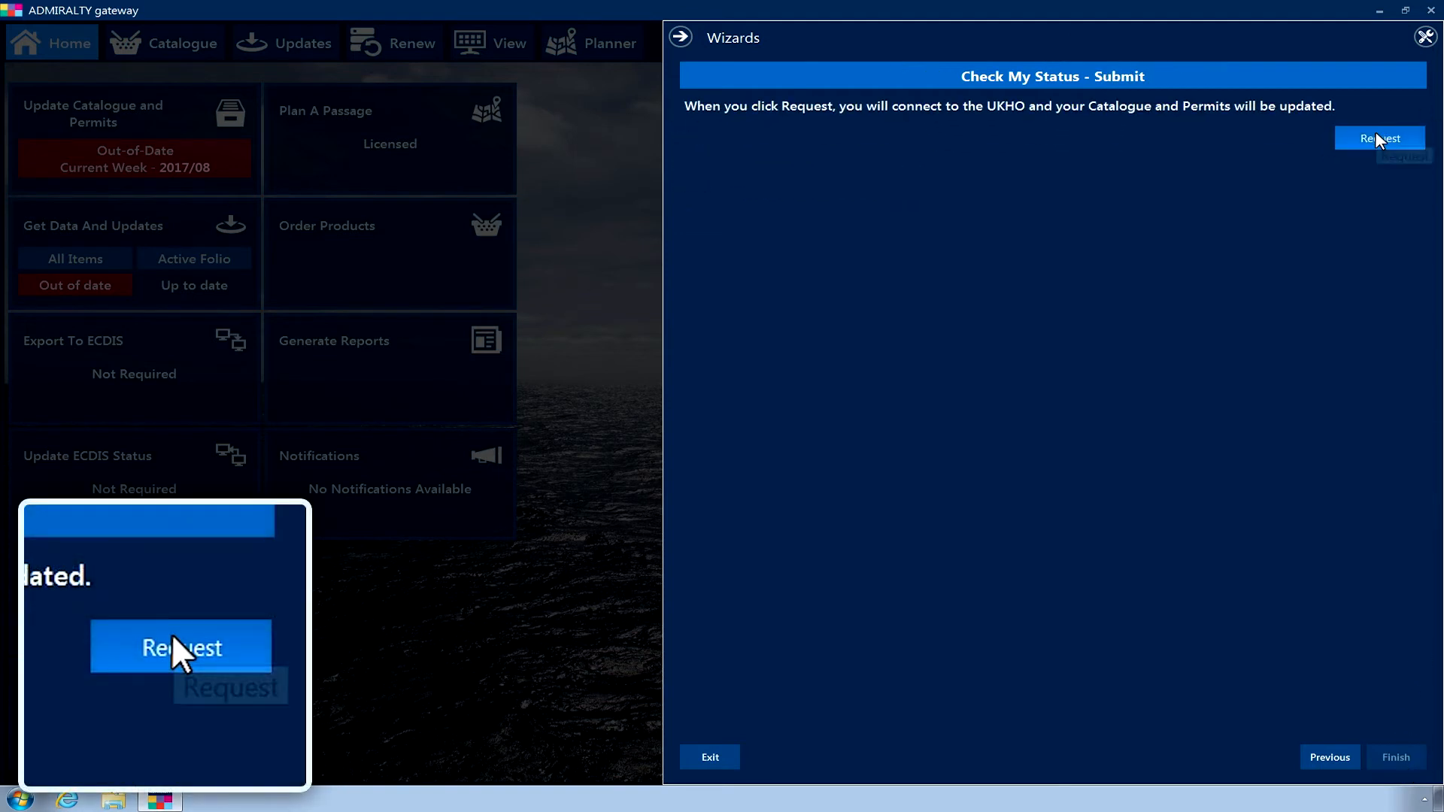
{"action": "left_click", "coordinate": [1379, 136]}
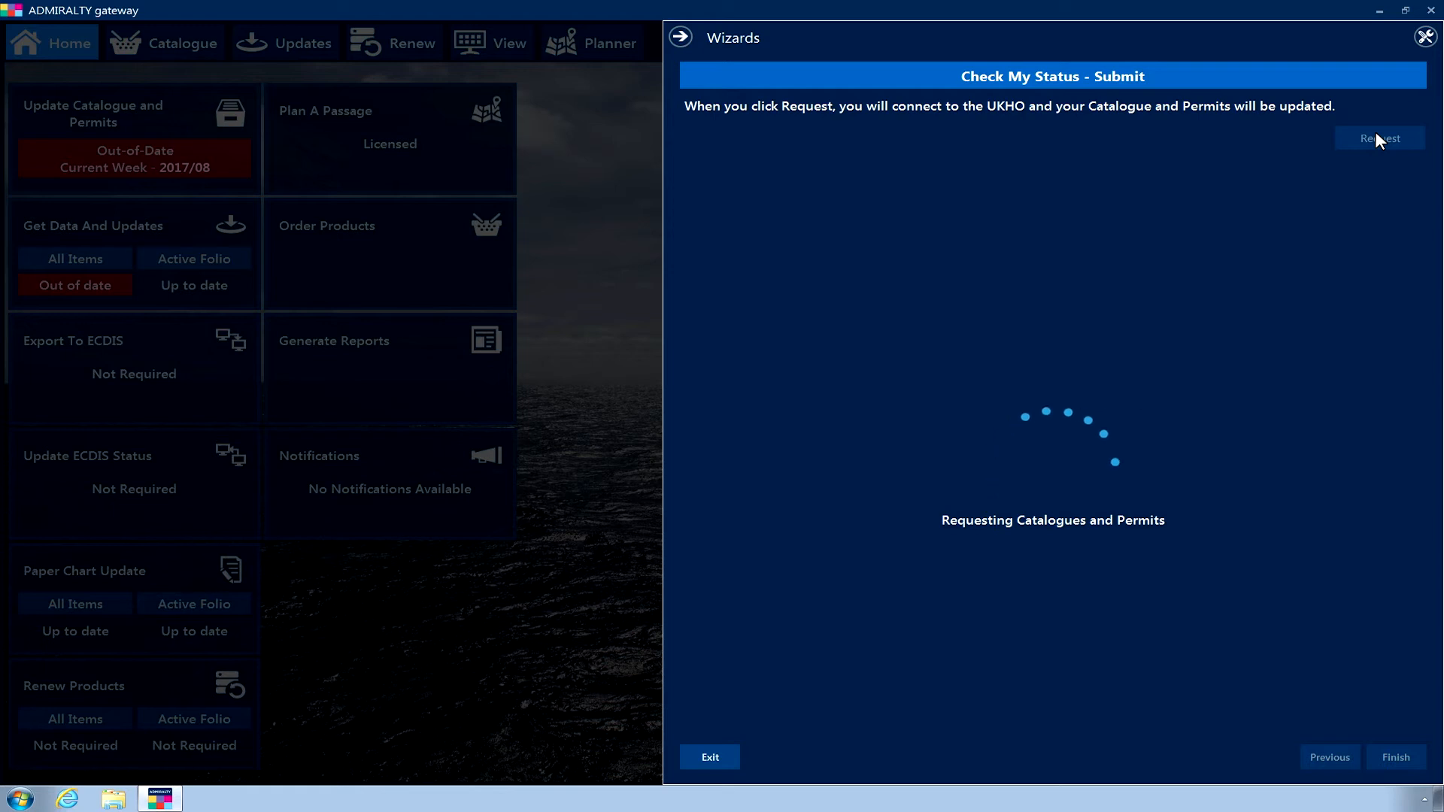
{"action": "left_click", "coordinate": [1378, 139]}
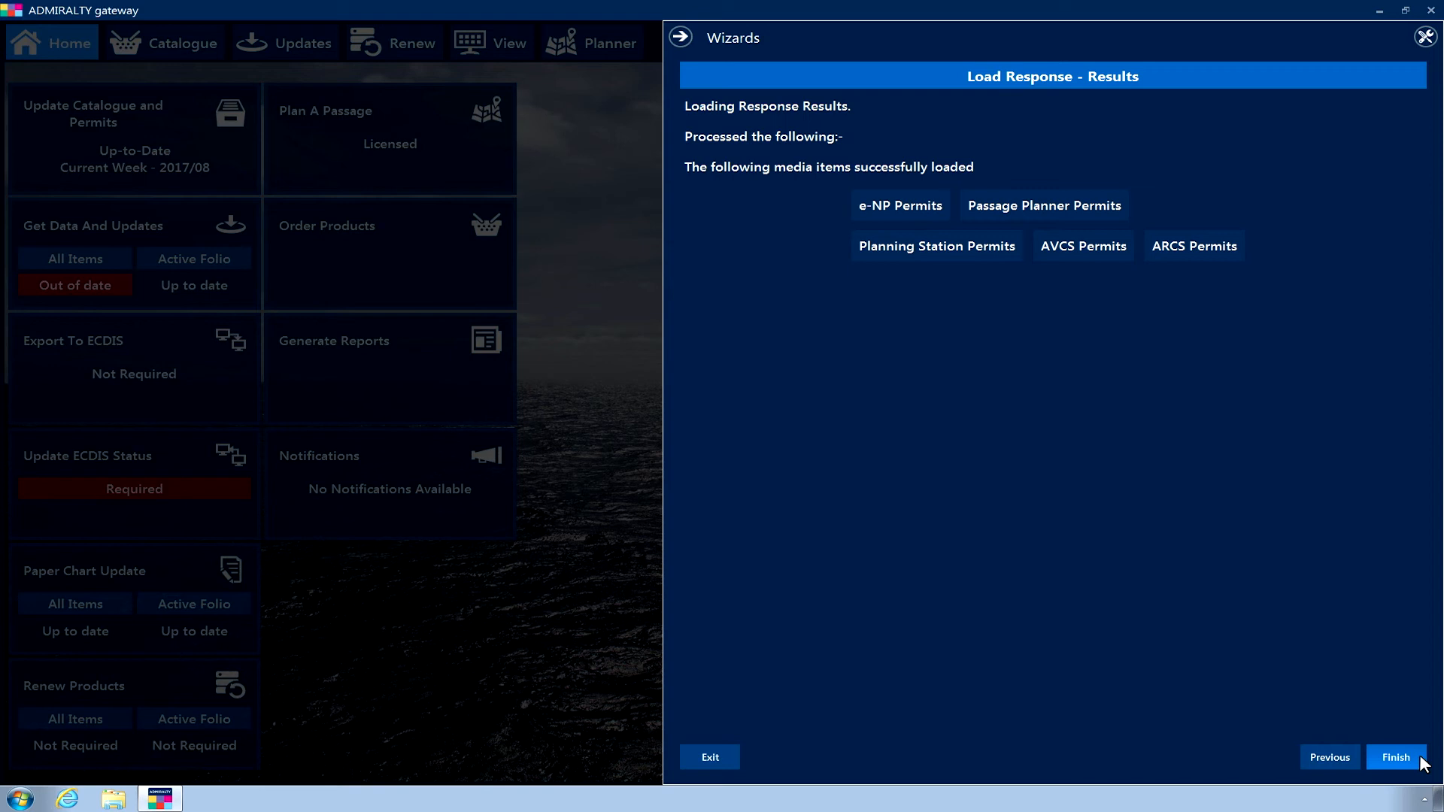
{"action": "mouse_move", "coordinate": [1409, 768]}
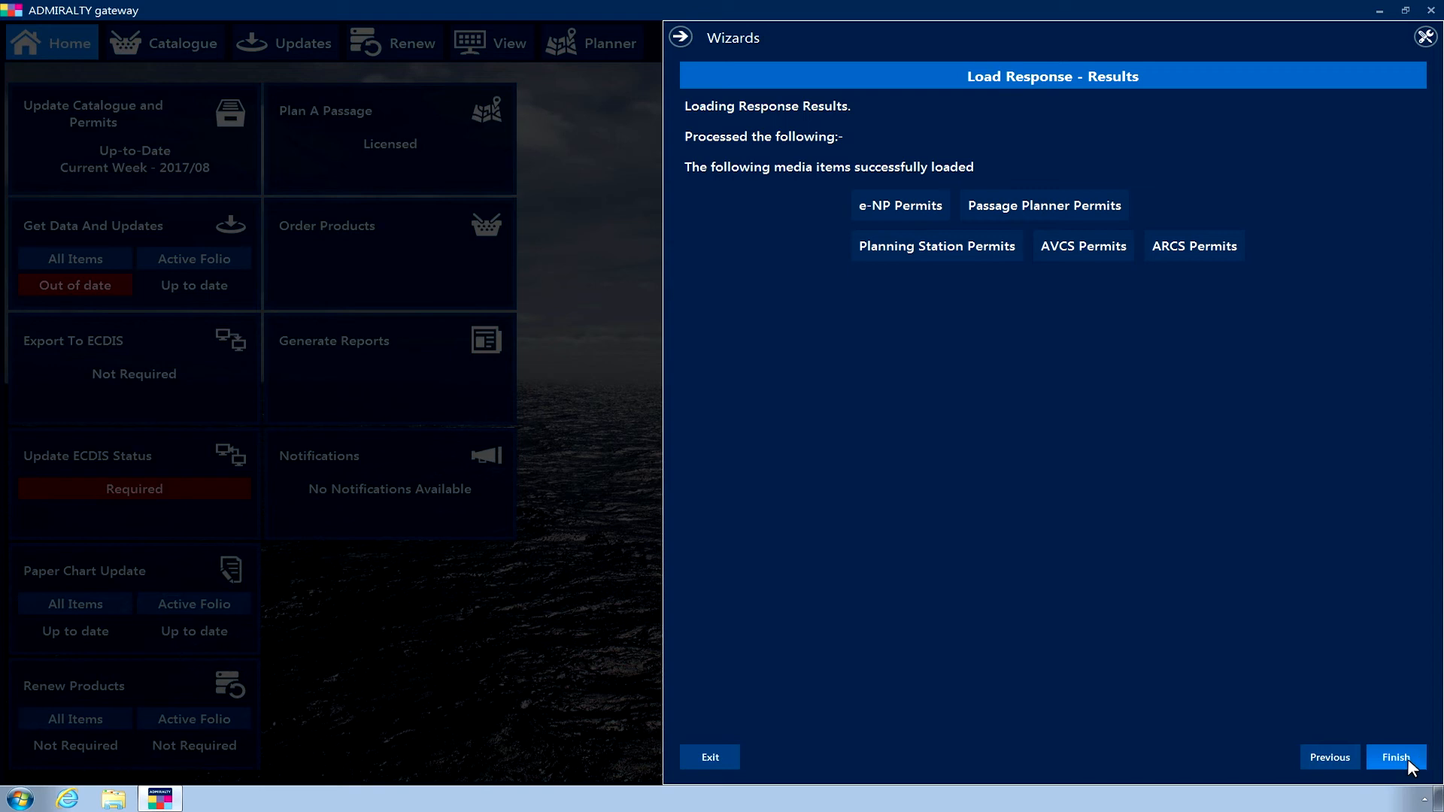